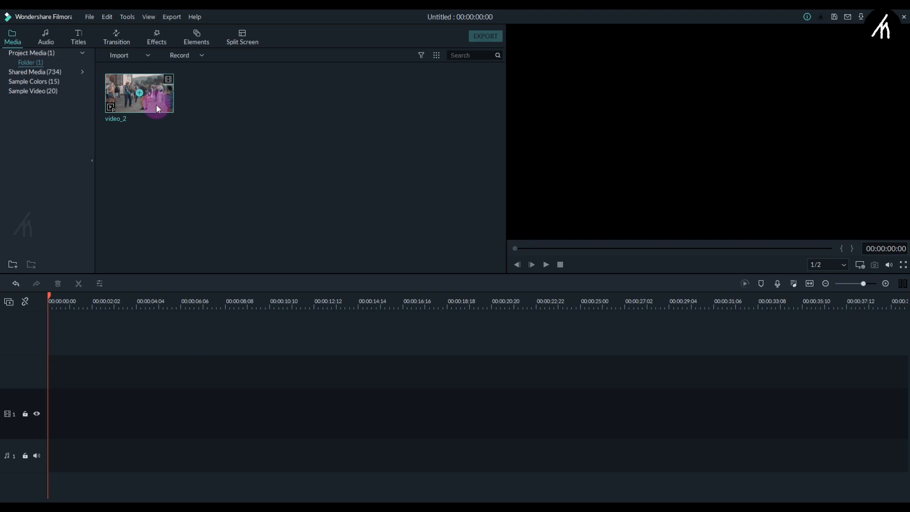
# Step: Drag video_2 from the Media library onto the first video track
pyautogui.moveTo(139, 93); pyautogui.dragTo(70, 412)
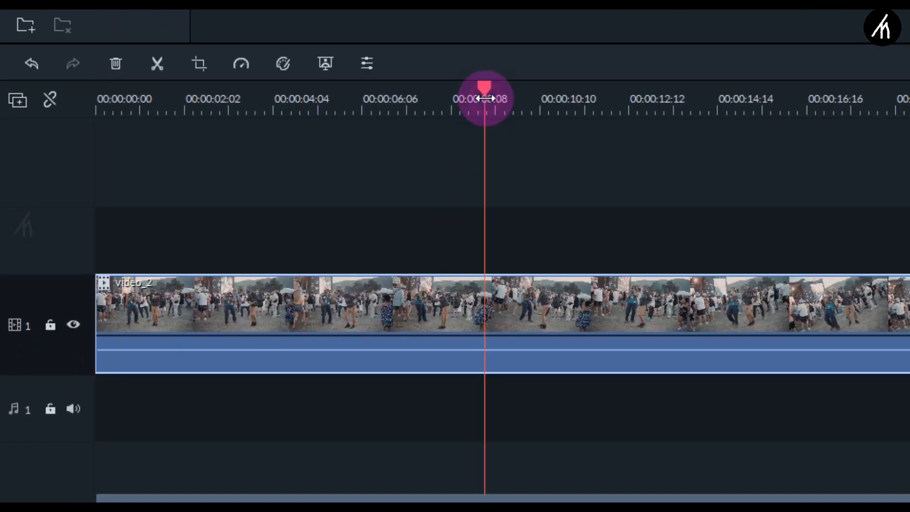
# Step: Split video_2 near 00:00:08:08 and again to isolate a short section
pyautogui.click(157, 63)
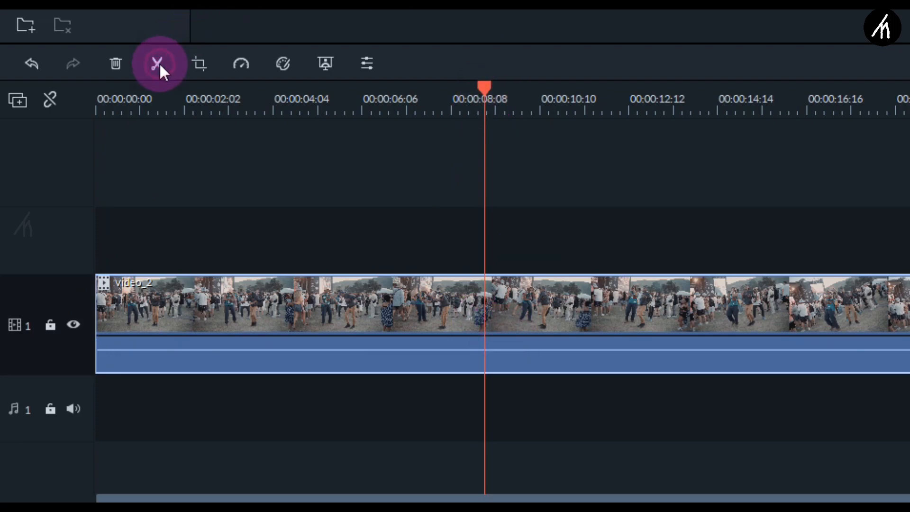
pyautogui.click(157, 63)
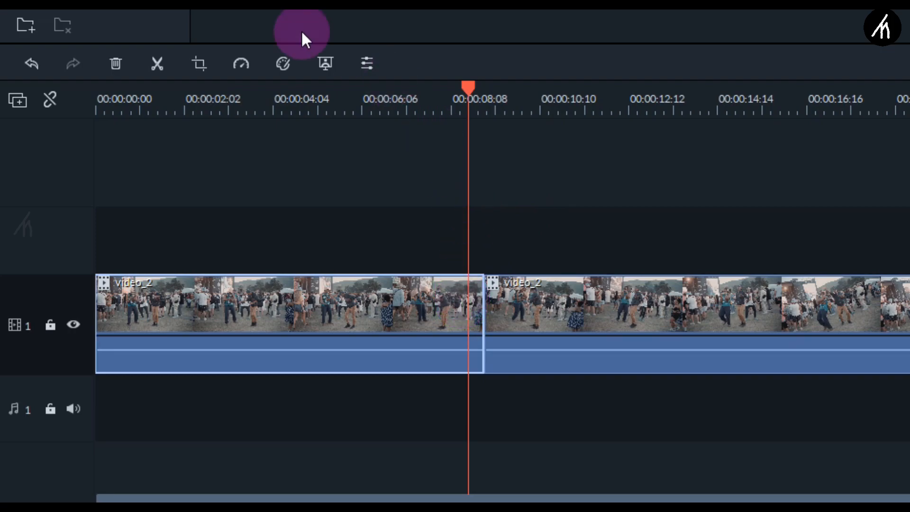
pyautogui.click(156, 64)
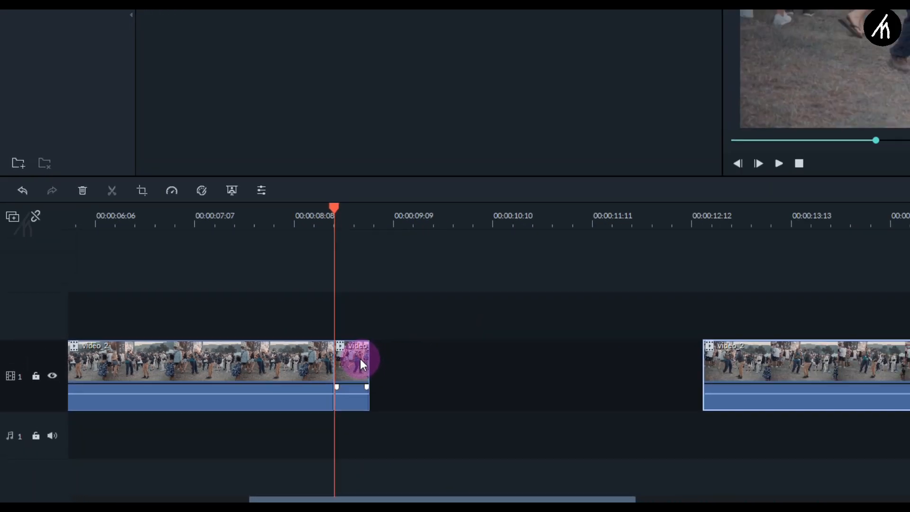
# Step: Copy the short video_2 section and move the playhead to its end
pyautogui.rightClick(360, 360)
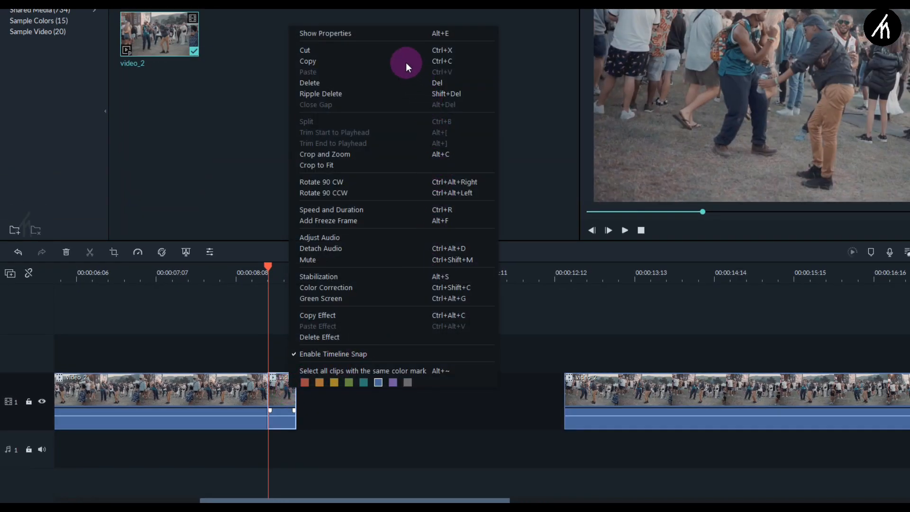
pyautogui.click(308, 225)
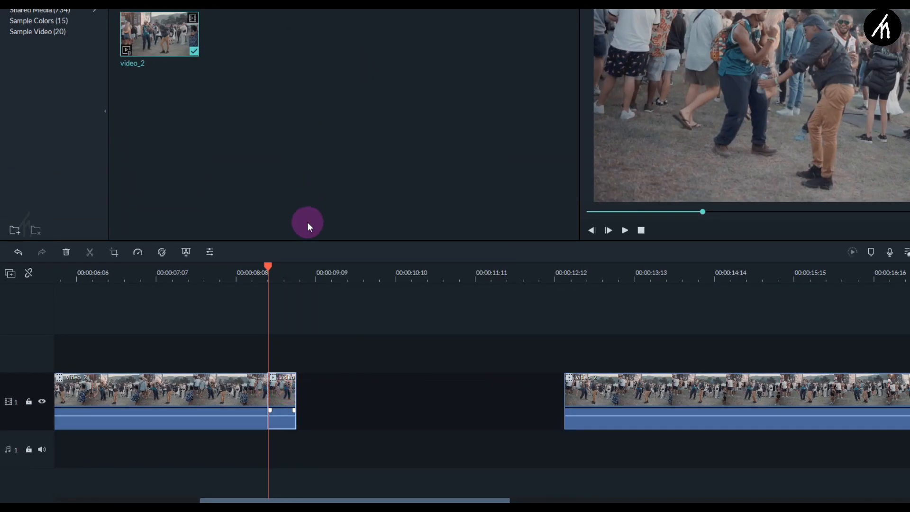
pyautogui.moveTo(268, 273); pyautogui.dragTo(301, 273)
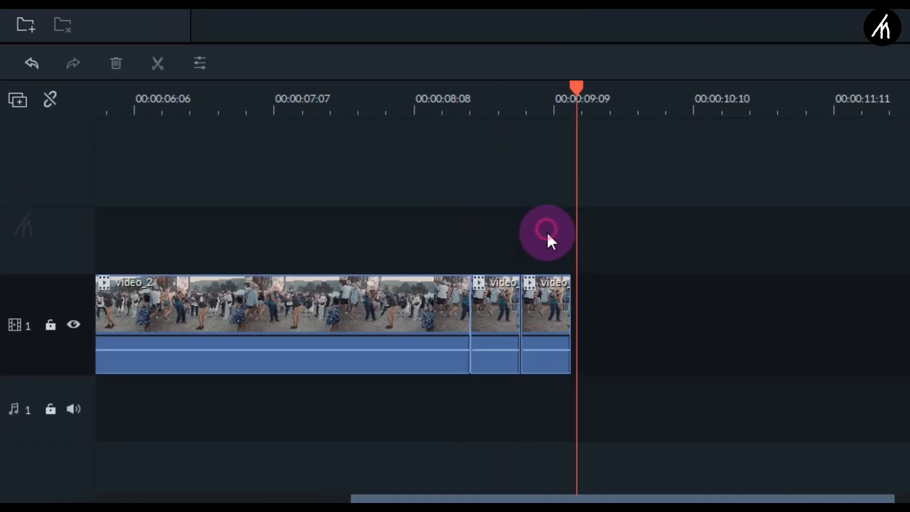
# Step: Reverse the pasted copy of the section and return to the split's start to preview
pyautogui.click(546, 305)
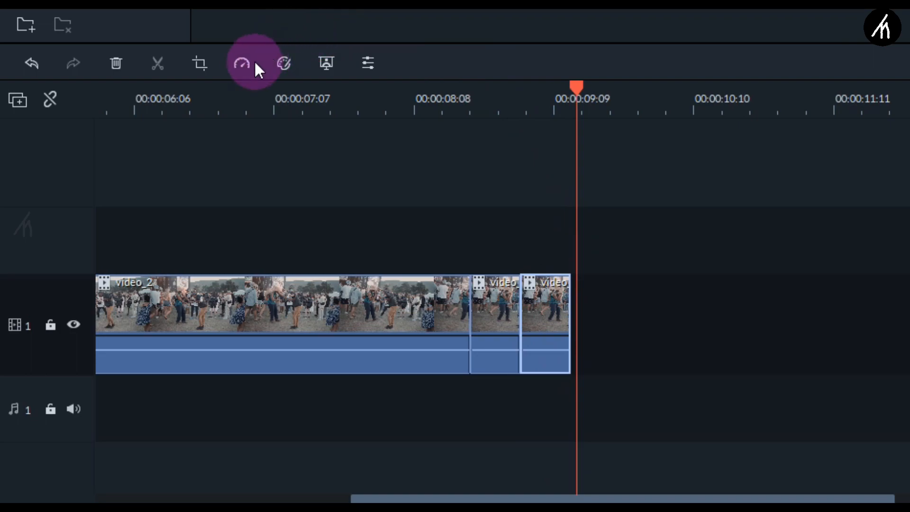
pyautogui.click(241, 63)
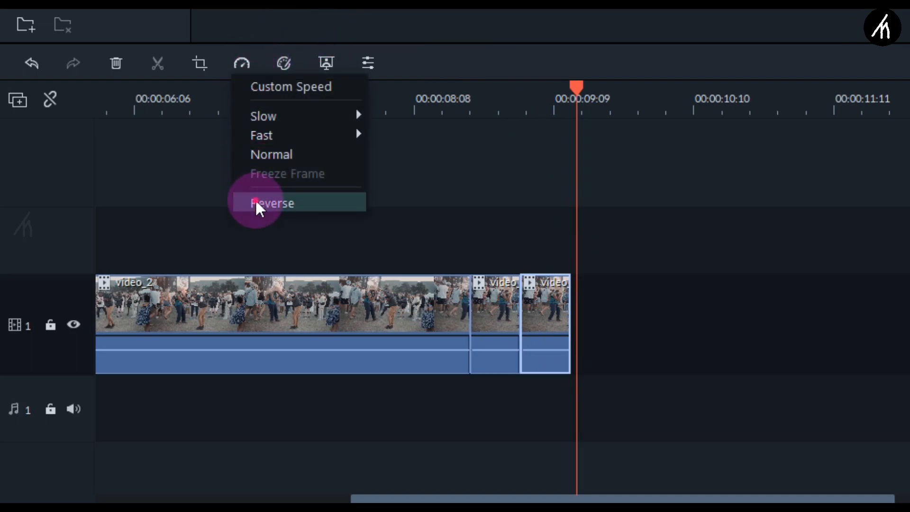
pyautogui.click(271, 203)
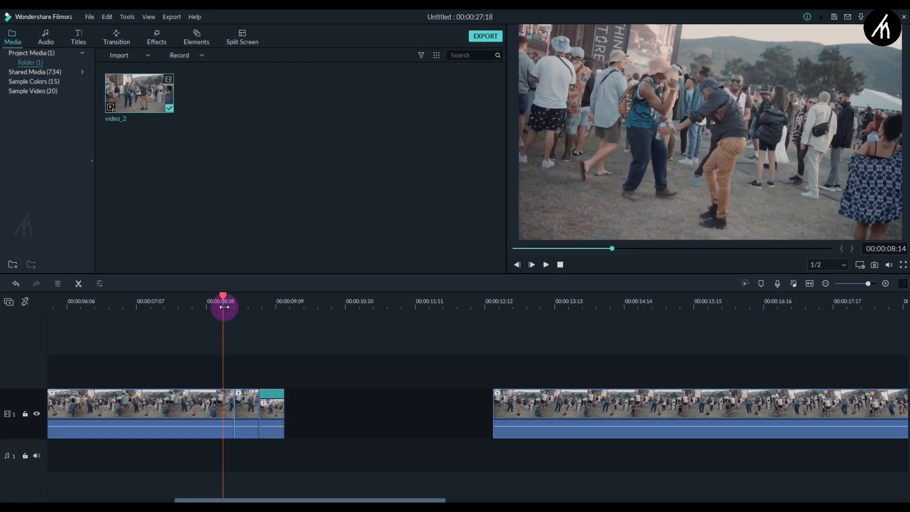
pyautogui.click(530, 264)
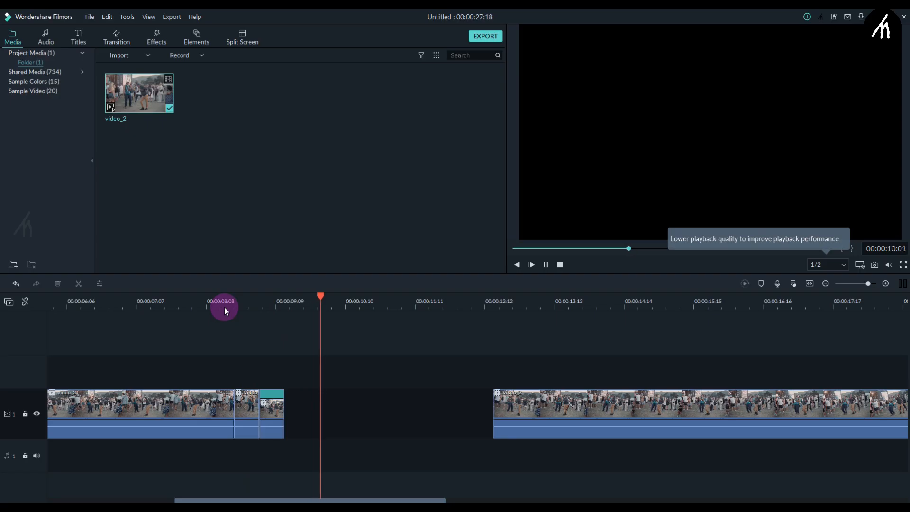